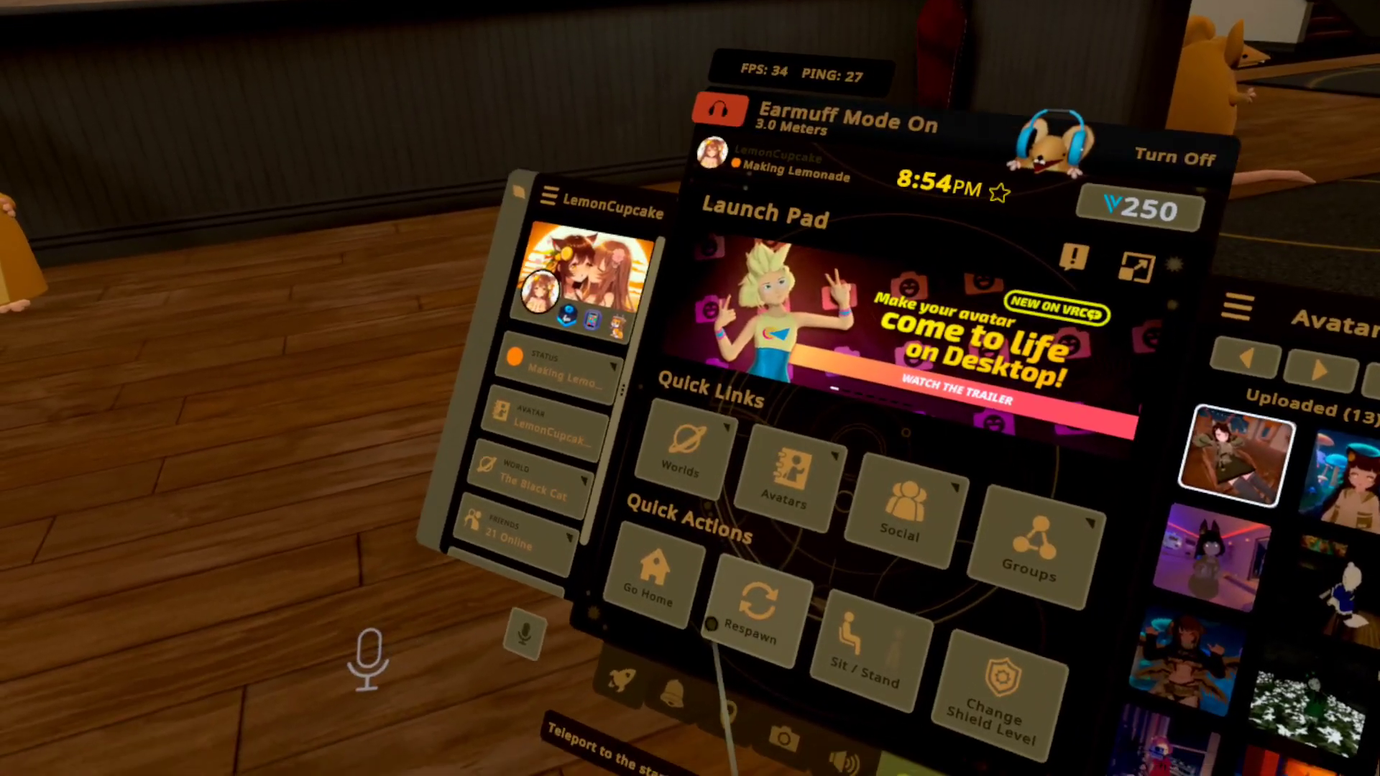
Step: Bring up the in-world camera from the quick menu's bottom bar
click(785, 738)
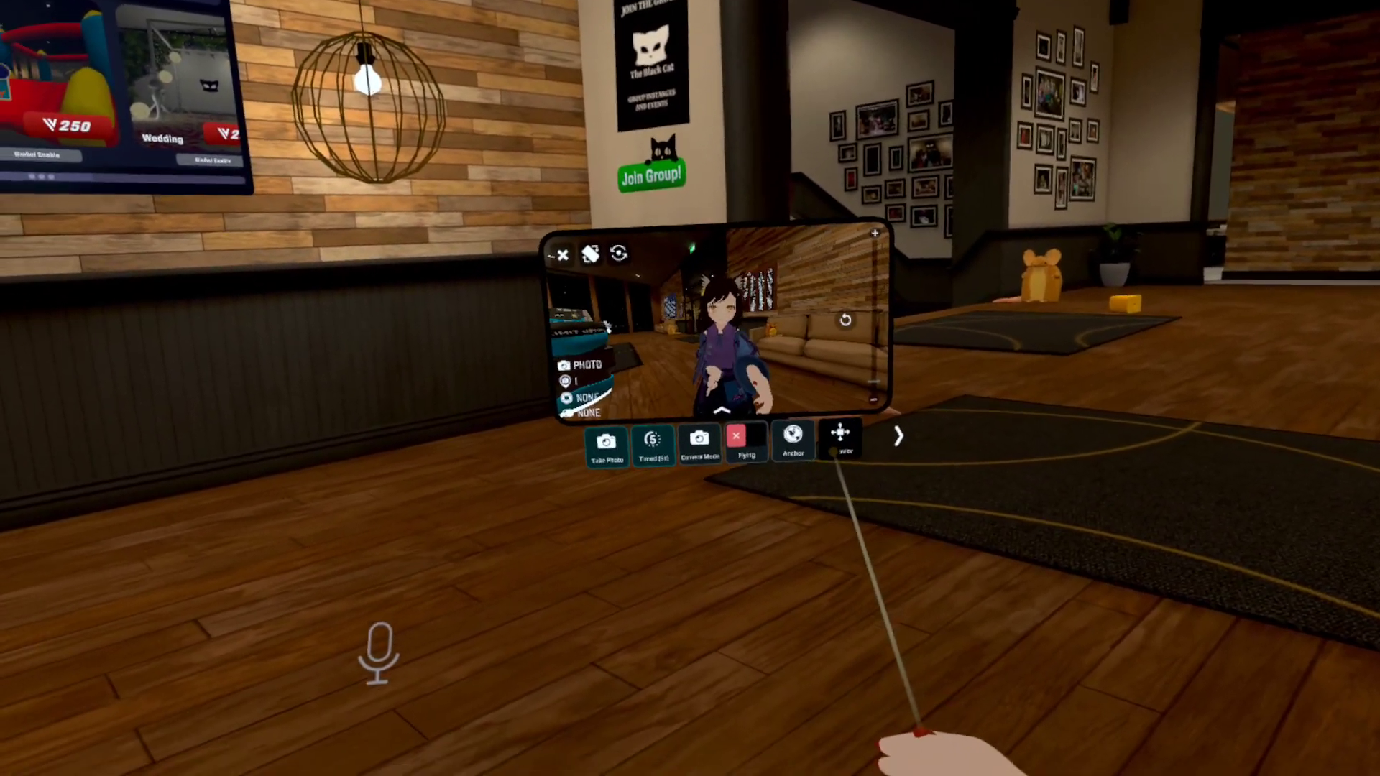
Step: Switch the camera into Dolly mode from the second page of camera options
click(897, 438)
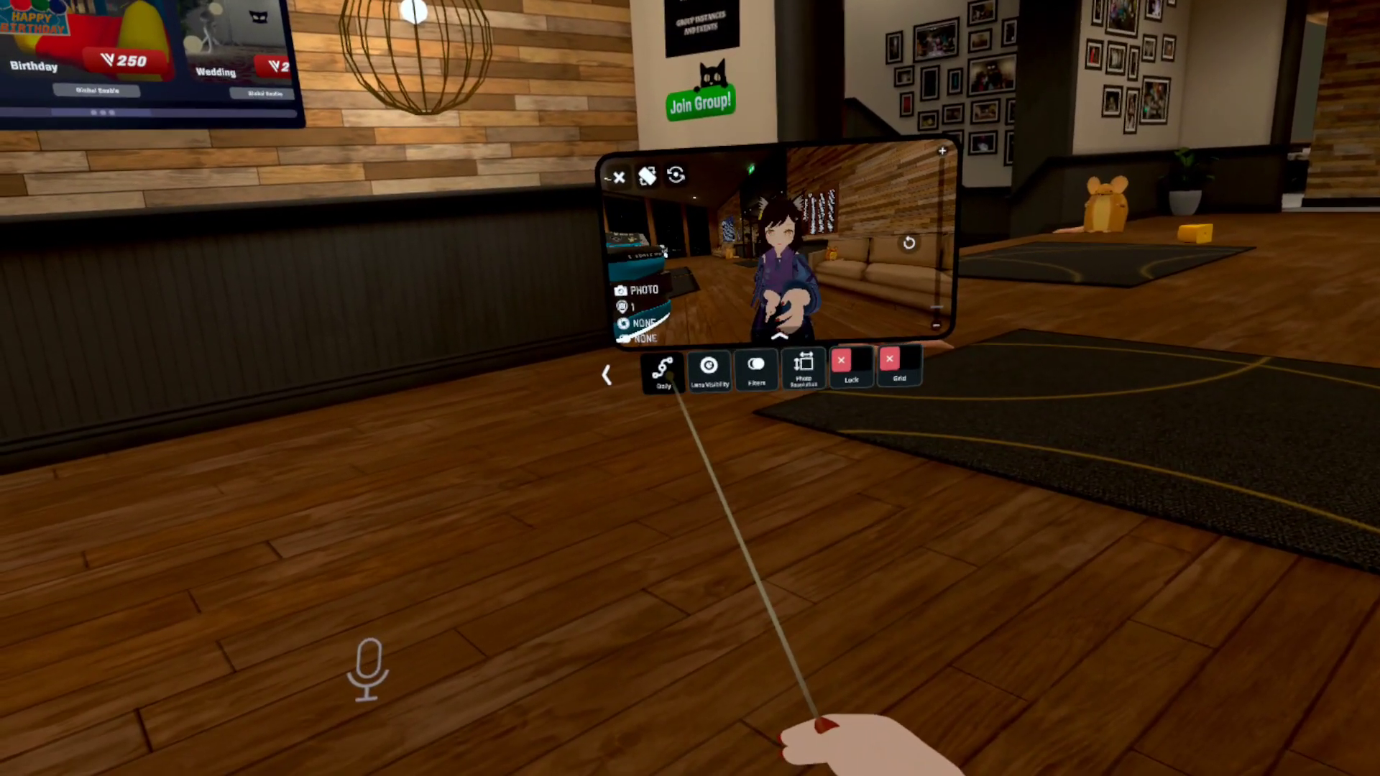
click(663, 368)
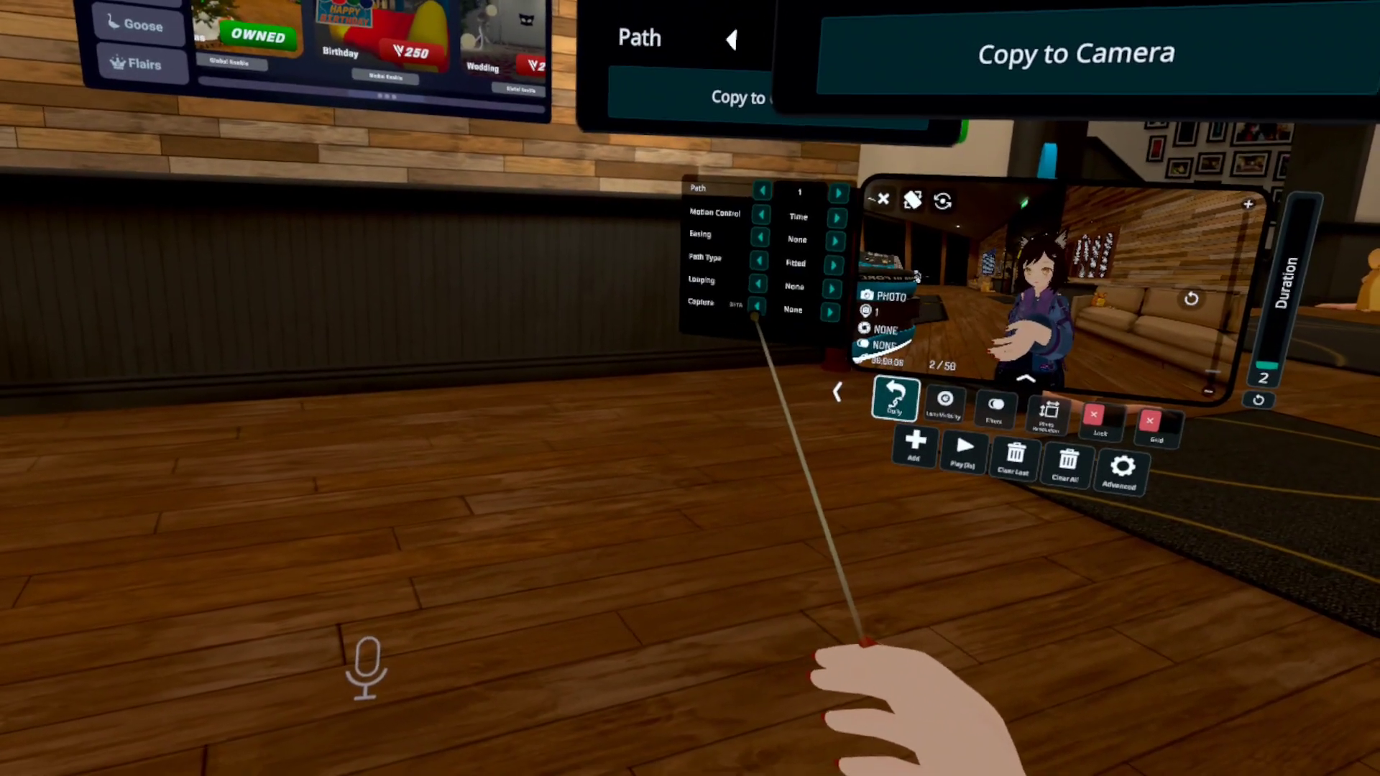
click(834, 312)
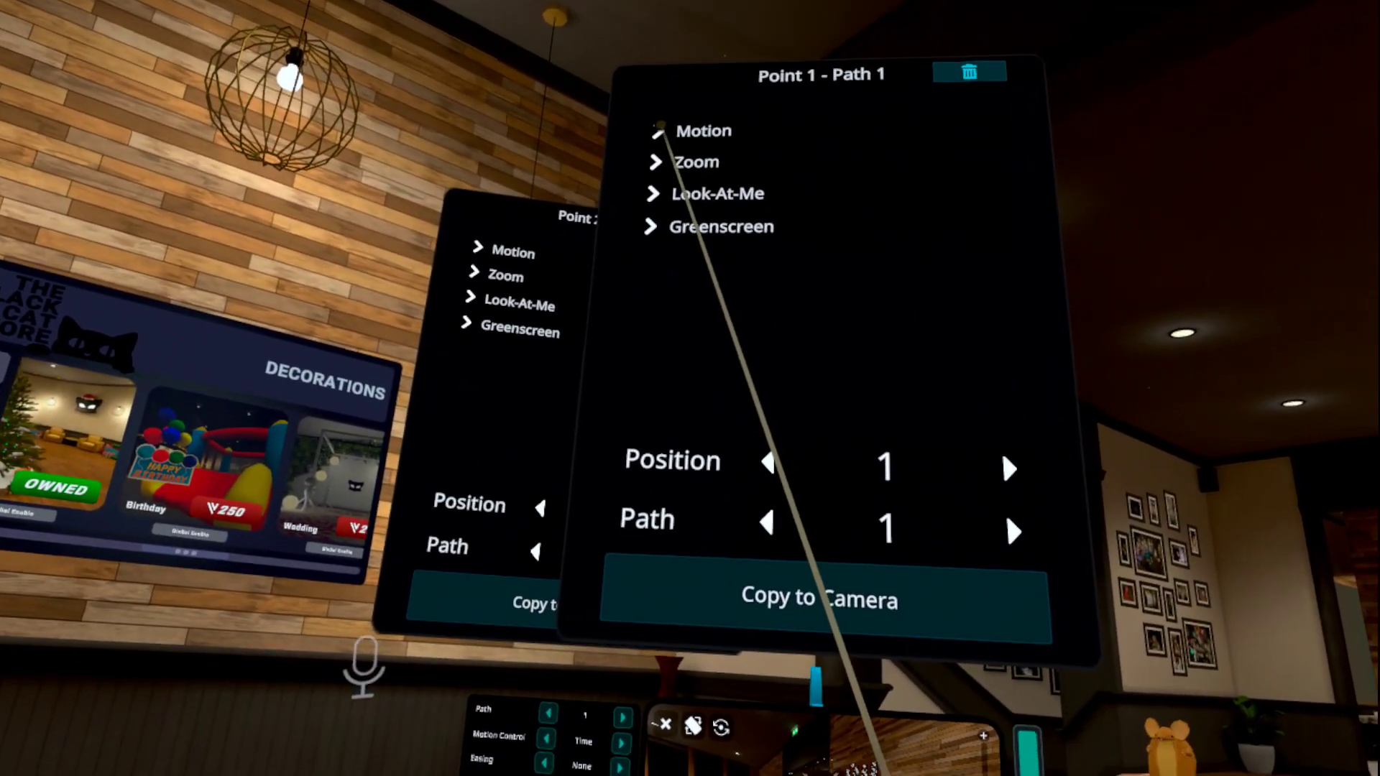
Step: Close the point settings and start recording playback along the 60-second dolly path
click(703, 130)
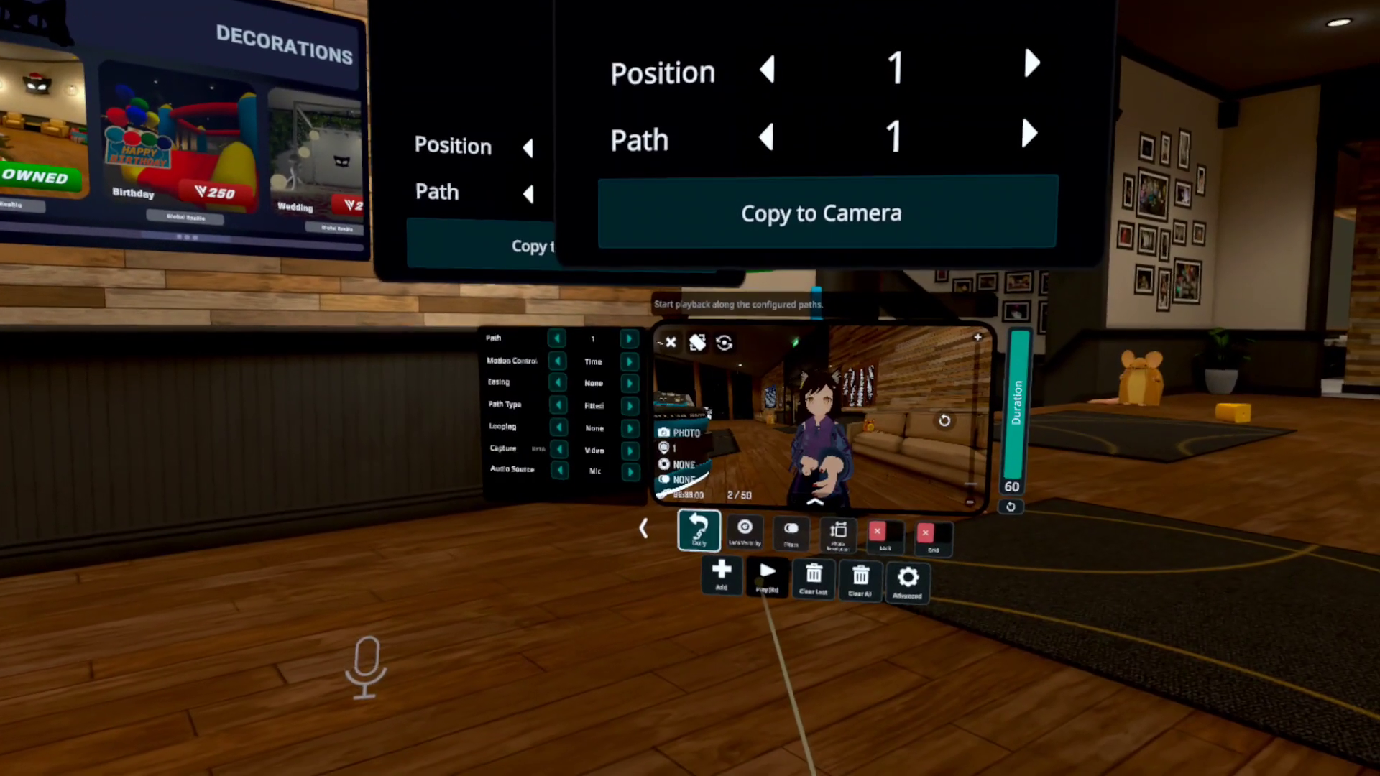
click(766, 576)
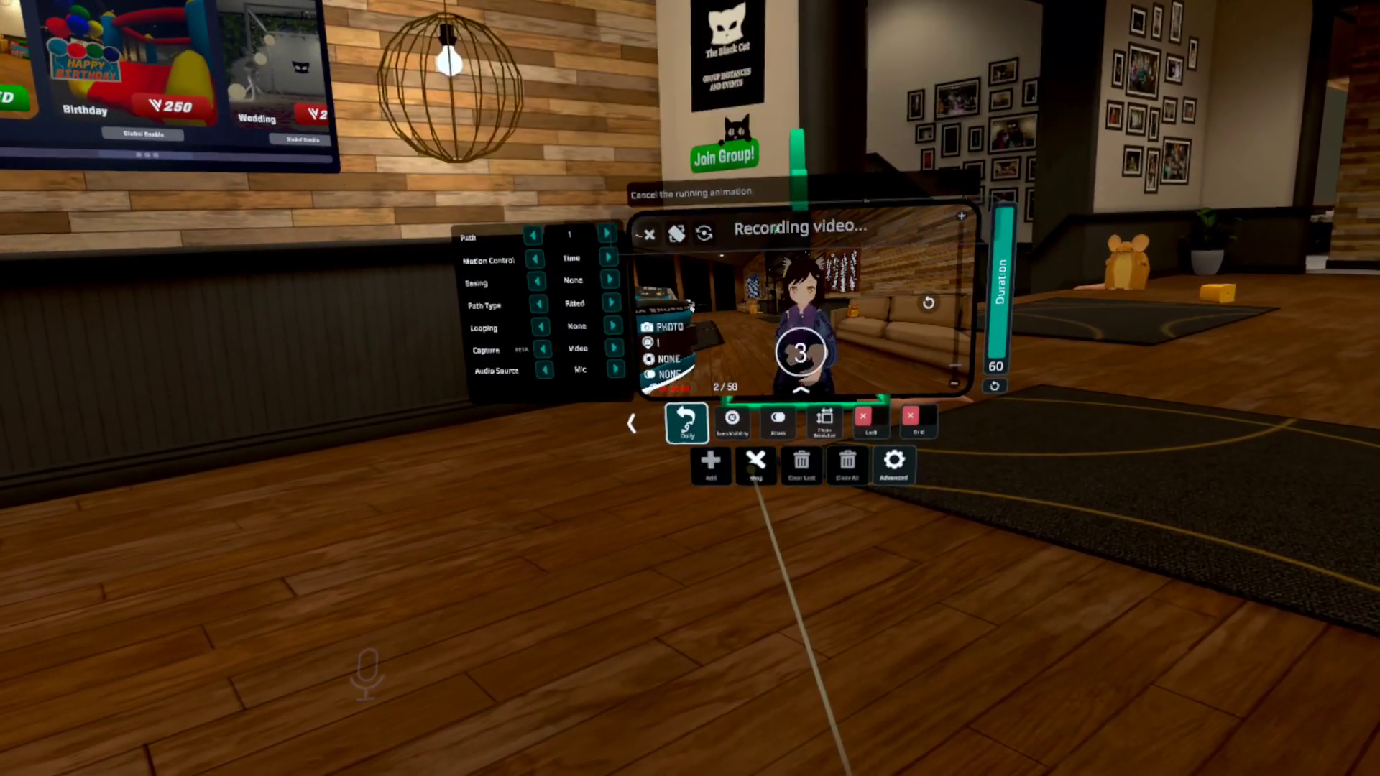